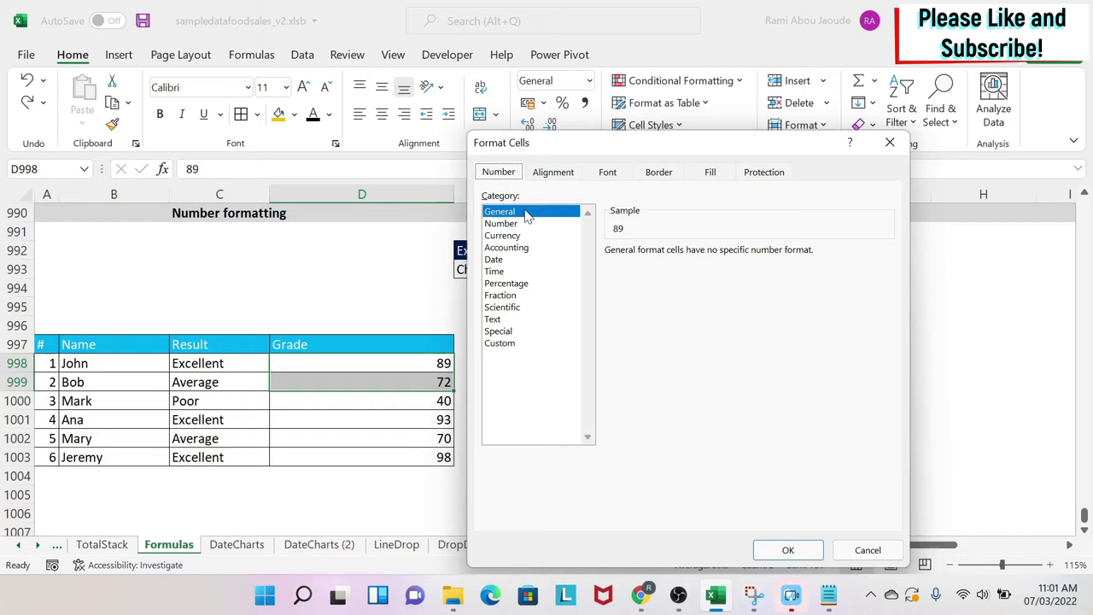
{"action": "mouse_move", "coordinate": [523, 222]}
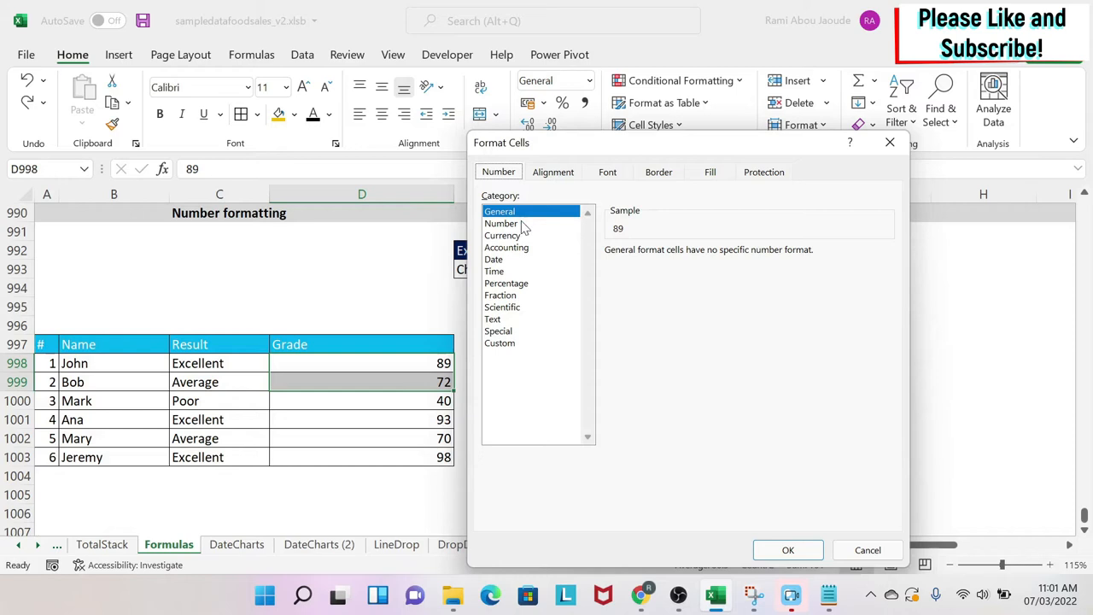
Step: Select the Number category so the grade preview reads 89.00 with 2 decimals
{"action": "left_click", "coordinate": [501, 222]}
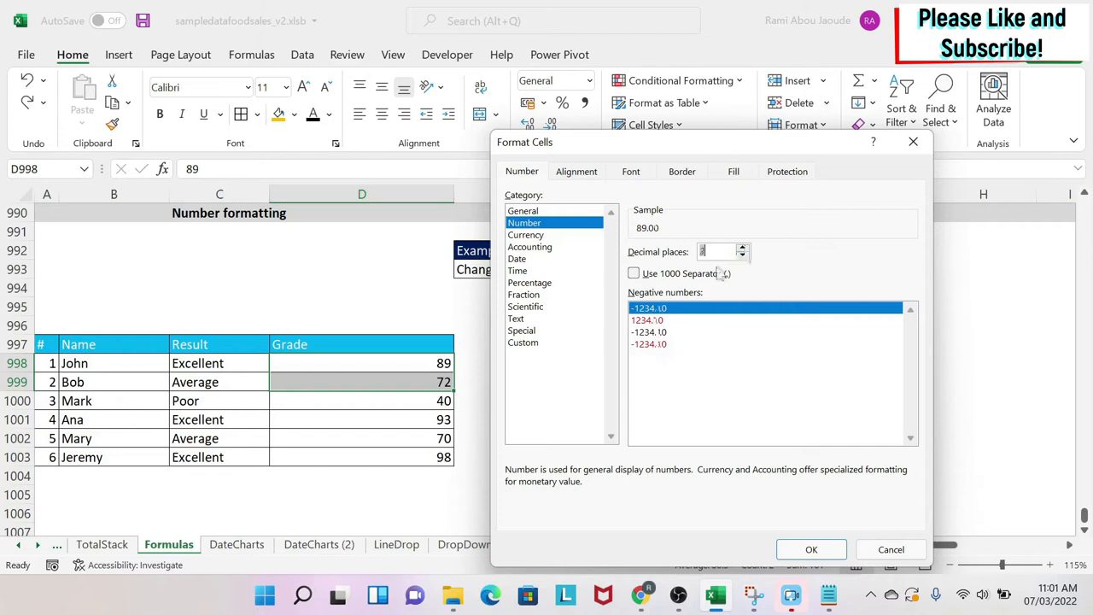
Step: Enable the 1000 separator and choose a negative-number style for the grades
{"action": "left_click", "coordinate": [634, 273]}
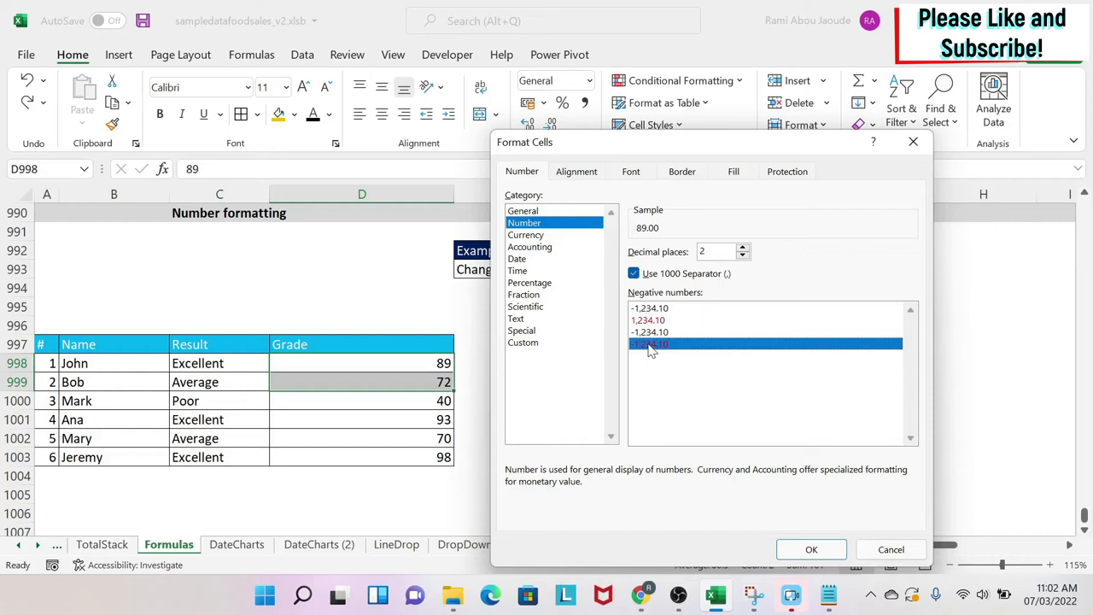
{"action": "left_click", "coordinate": [526, 234]}
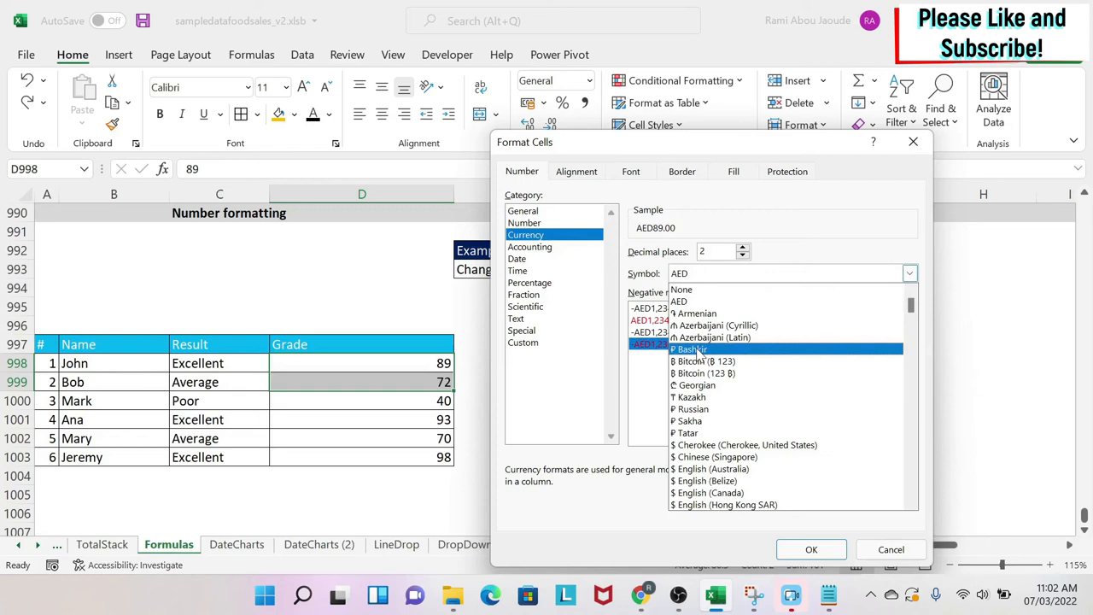
Step: Preview the grades with the Bitcoin symbol and a negative style, then move on to the Date category
{"action": "left_click", "coordinate": [704, 372]}
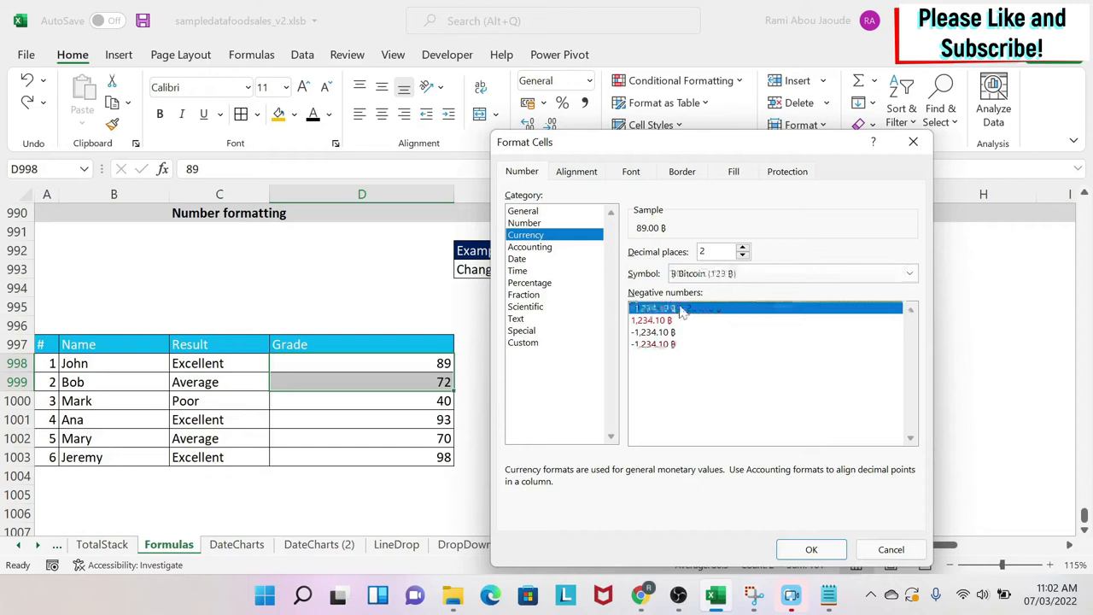
{"action": "left_click", "coordinate": [680, 307]}
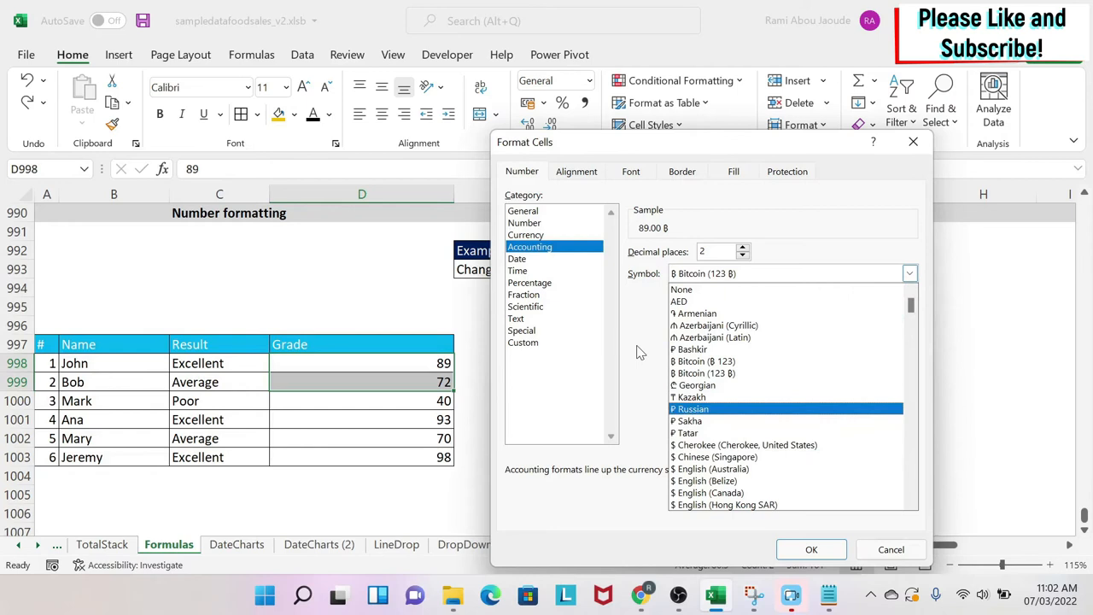
{"action": "left_click", "coordinate": [515, 258]}
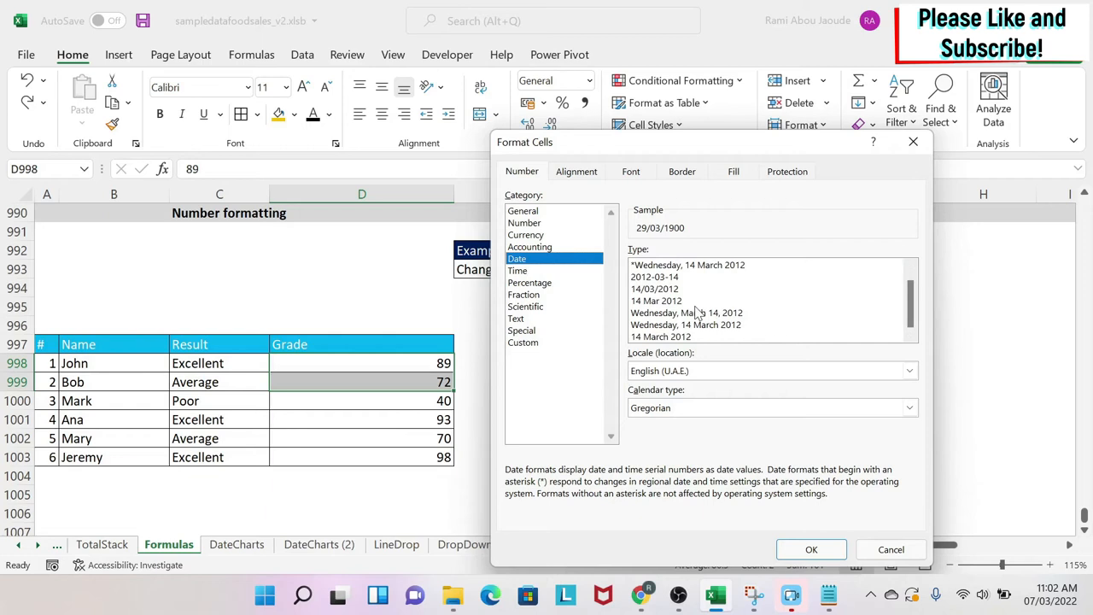
Step: Preview Time, Percentage, Fraction, Scientific (1 decimal) and Text formats for the grades
{"action": "left_click", "coordinate": [518, 270]}
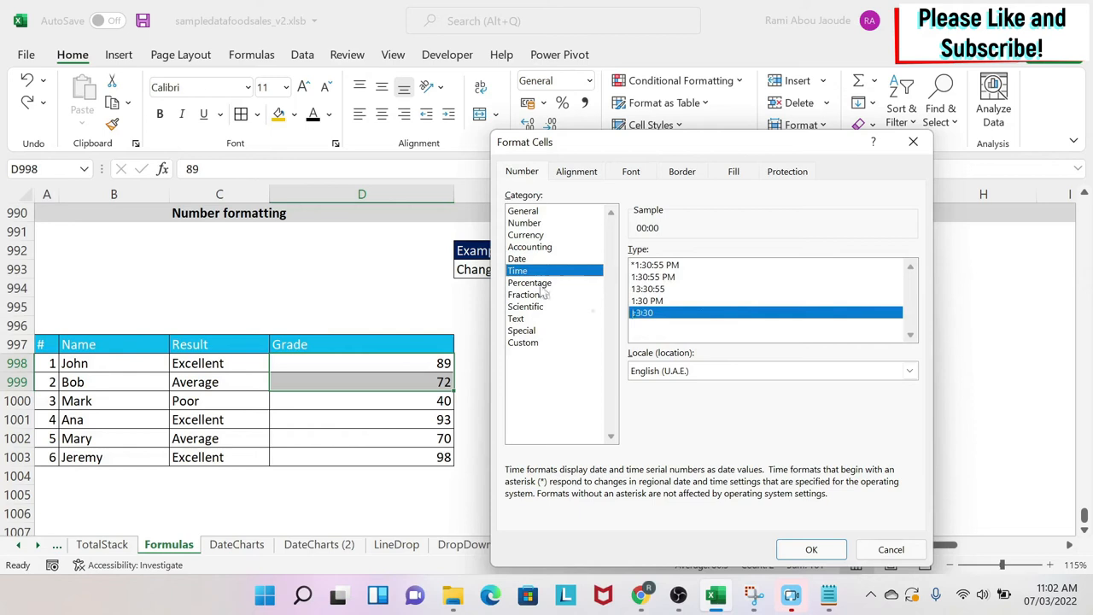
{"action": "left_click", "coordinate": [530, 282]}
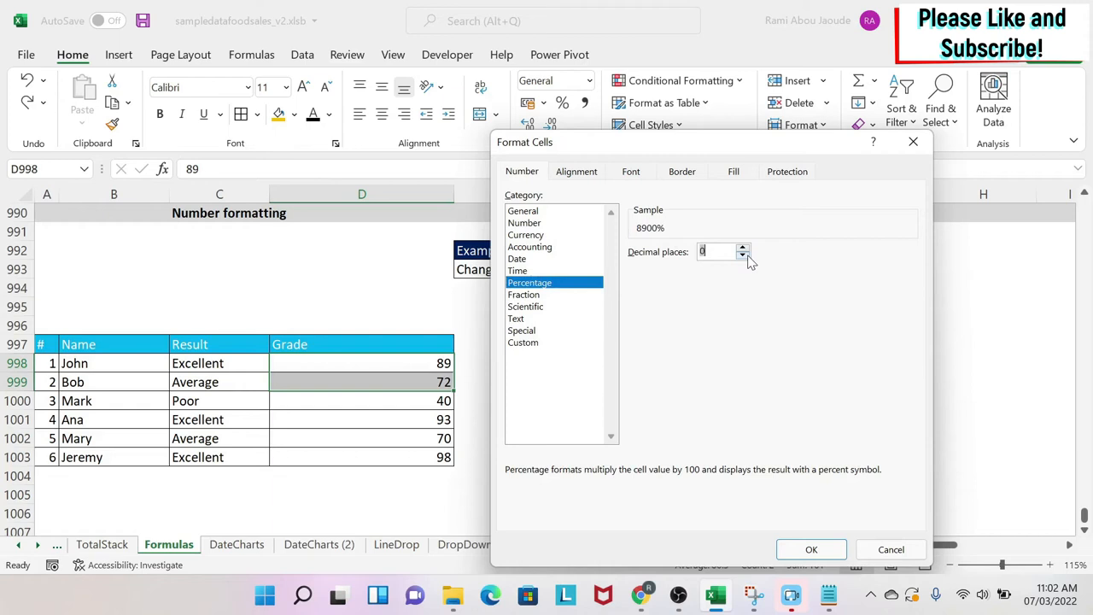
{"action": "left_click", "coordinate": [522, 293]}
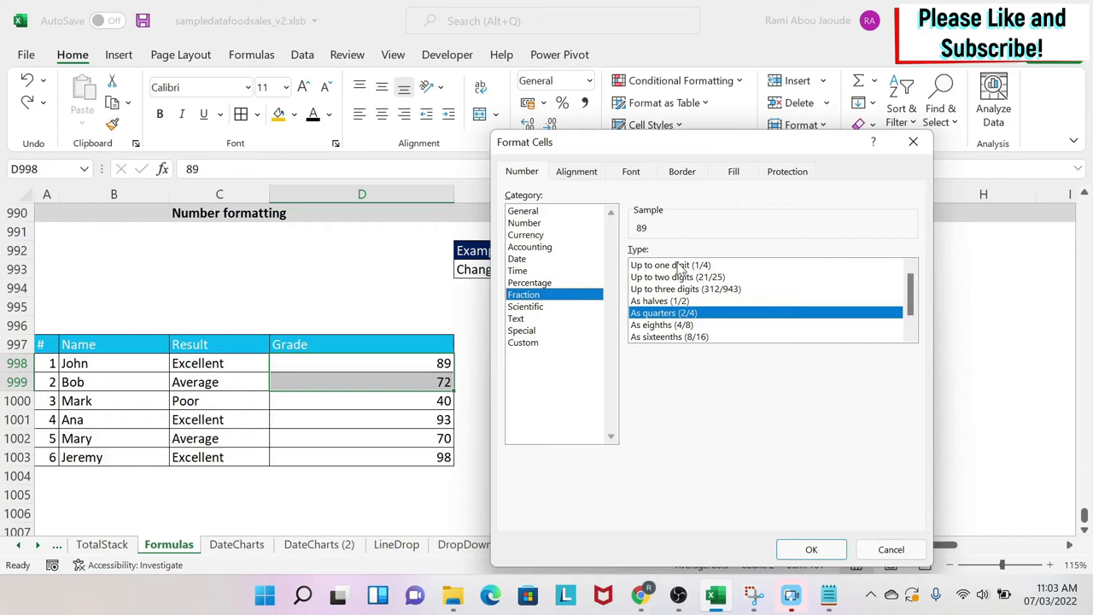
{"action": "left_click", "coordinate": [526, 305]}
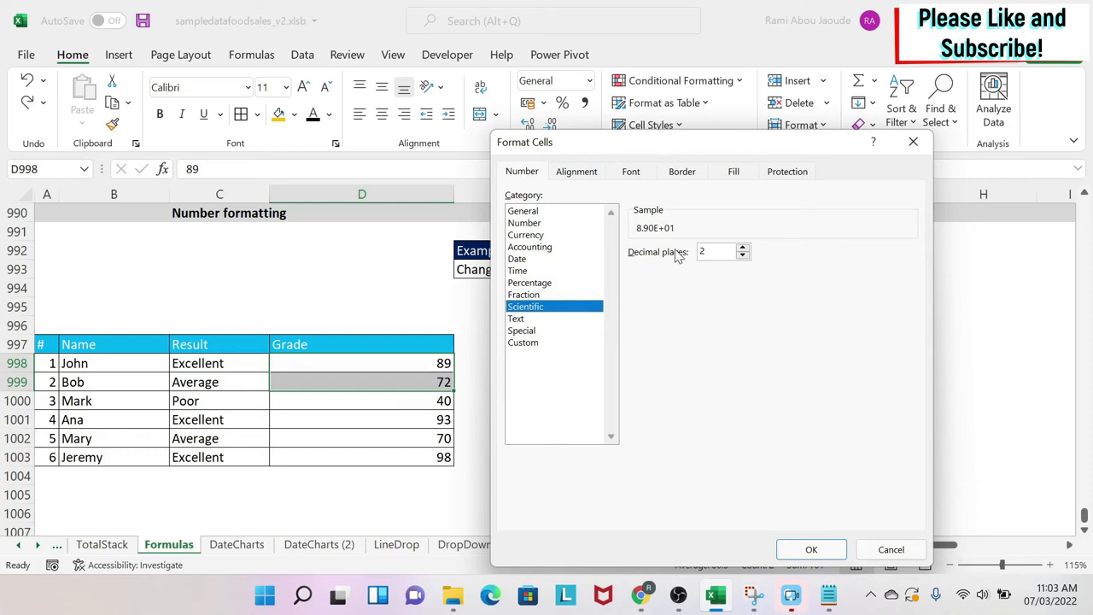
{"action": "left_click", "coordinate": [741, 255]}
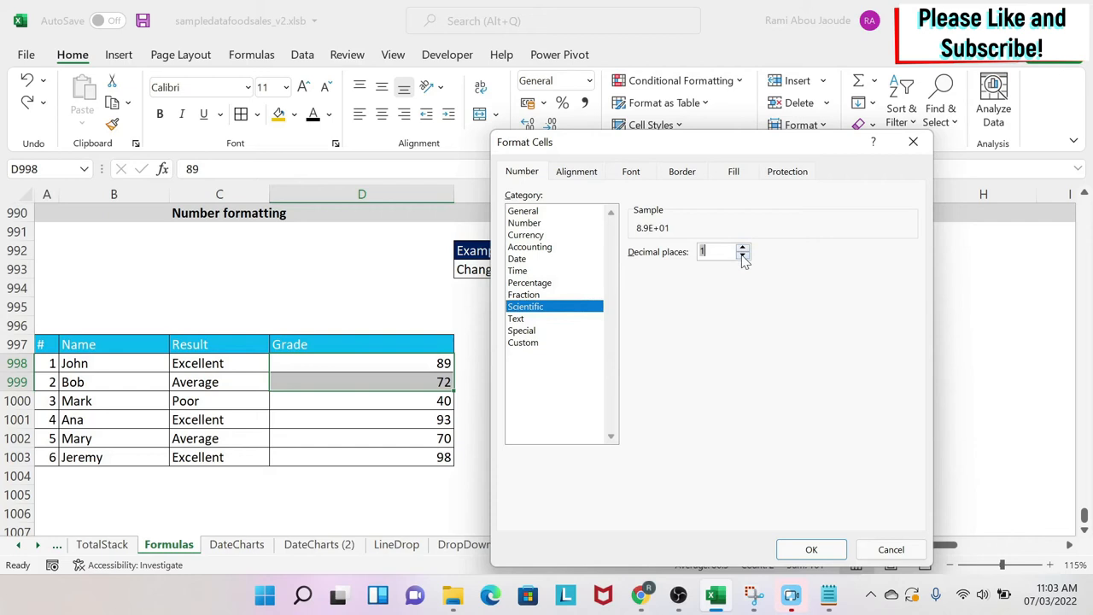
{"action": "left_click", "coordinate": [516, 317]}
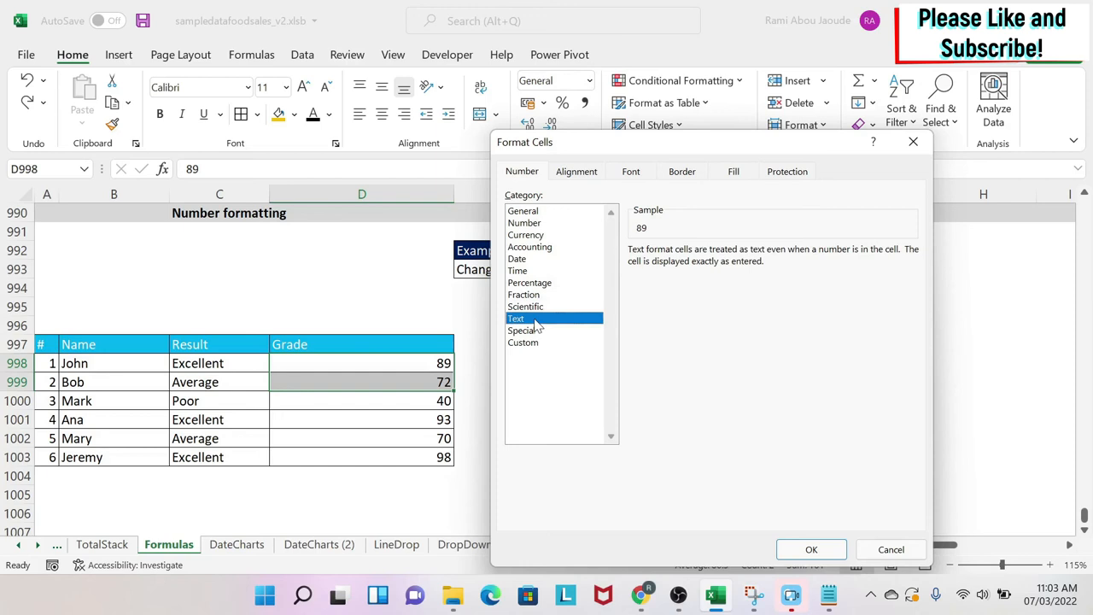
Step: Glance at Custom and Special formats, then apply Number so the grades read 89.00 and 72.00
{"action": "left_click", "coordinate": [523, 342]}
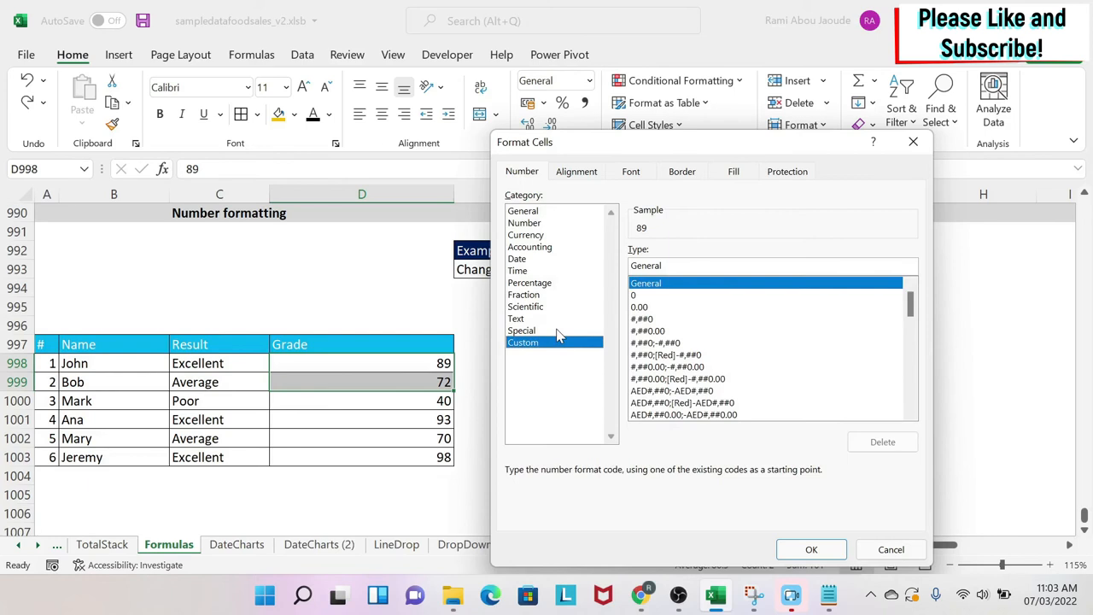
{"action": "left_click", "coordinate": [523, 331]}
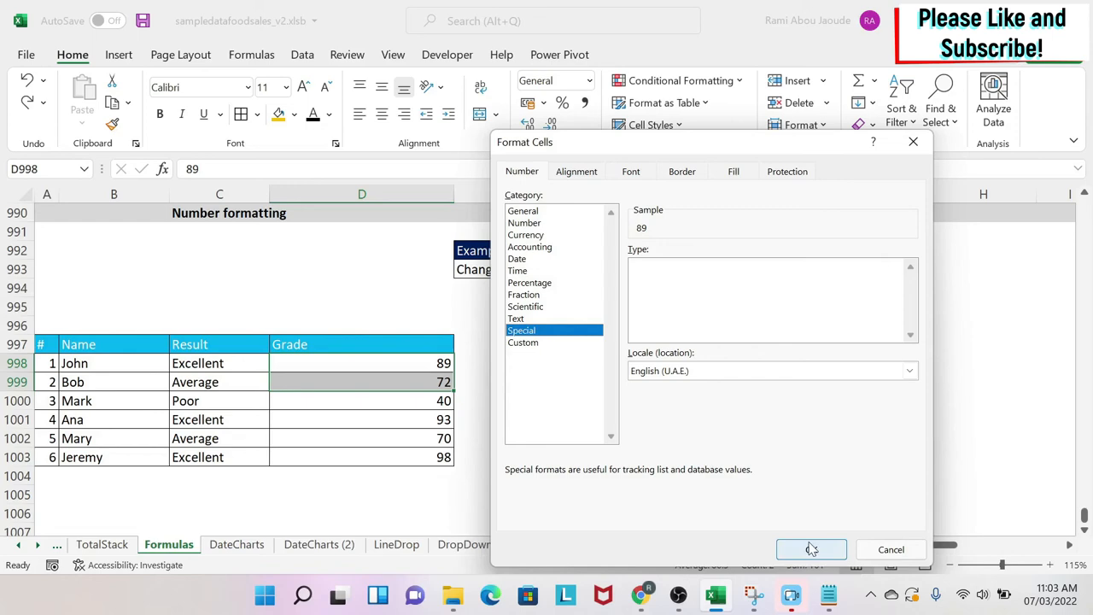
{"action": "left_click", "coordinate": [810, 550]}
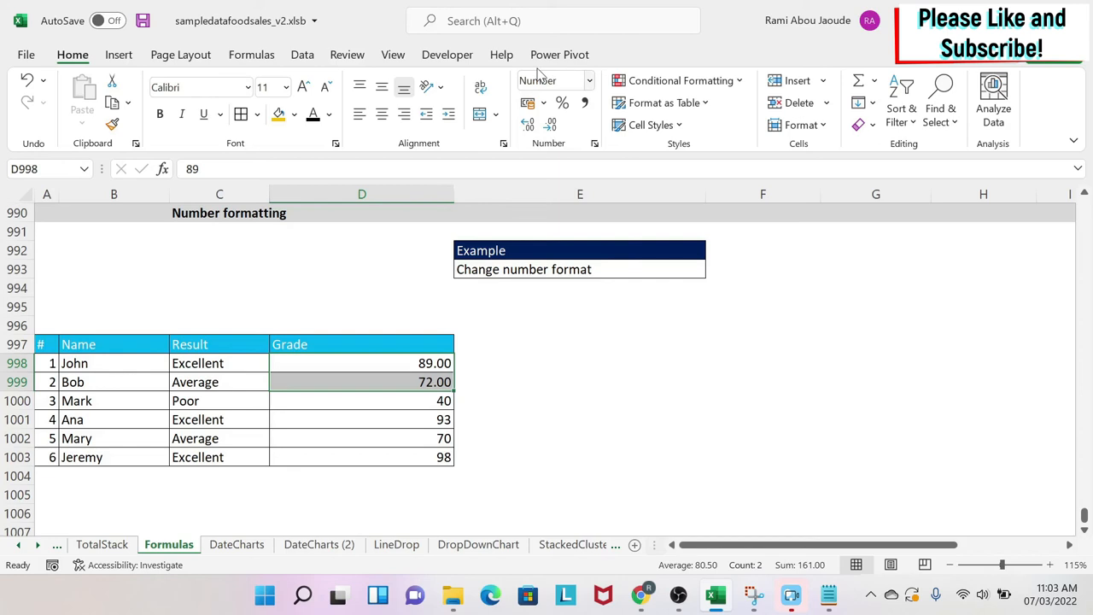
Step: Choose Currency from the Home ribbon number format list, showing AED89.00 and AED72.00
{"action": "left_click", "coordinate": [588, 80]}
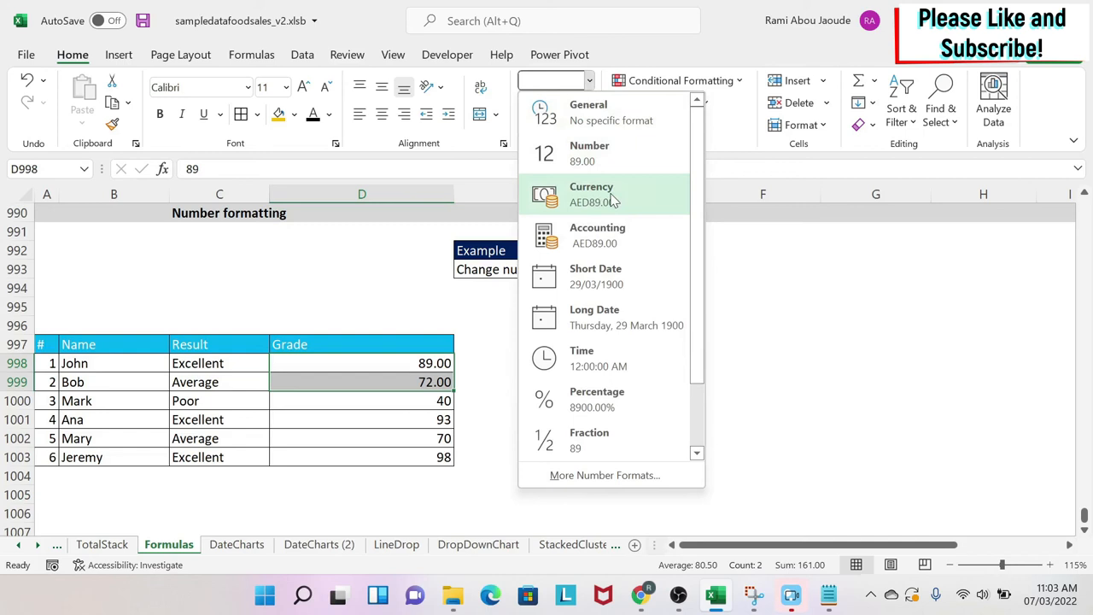
{"action": "left_click", "coordinate": [591, 195]}
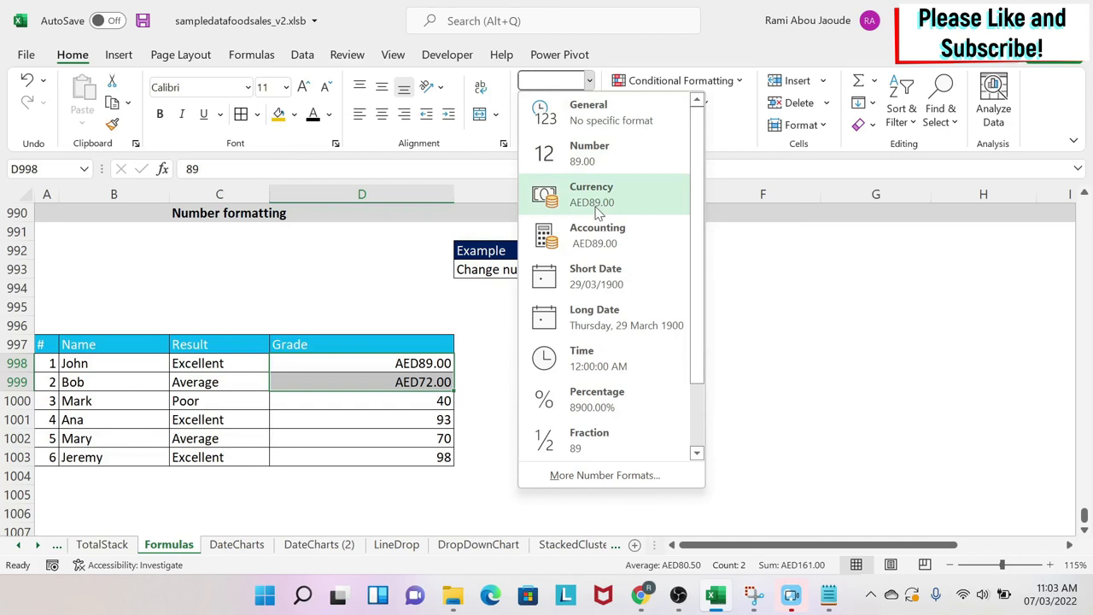
{"action": "left_click", "coordinate": [591, 195]}
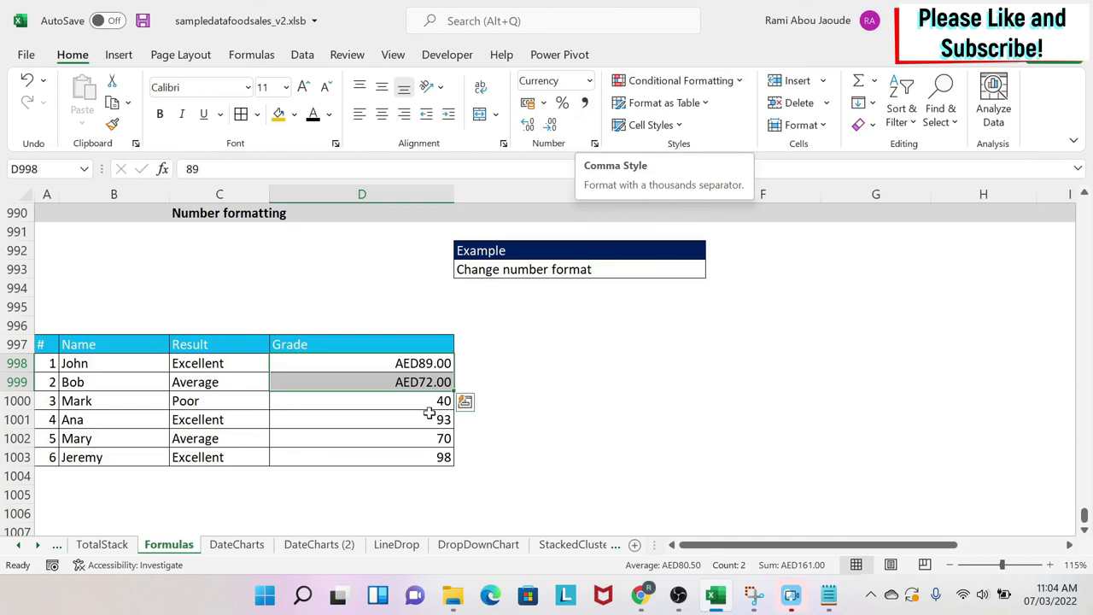